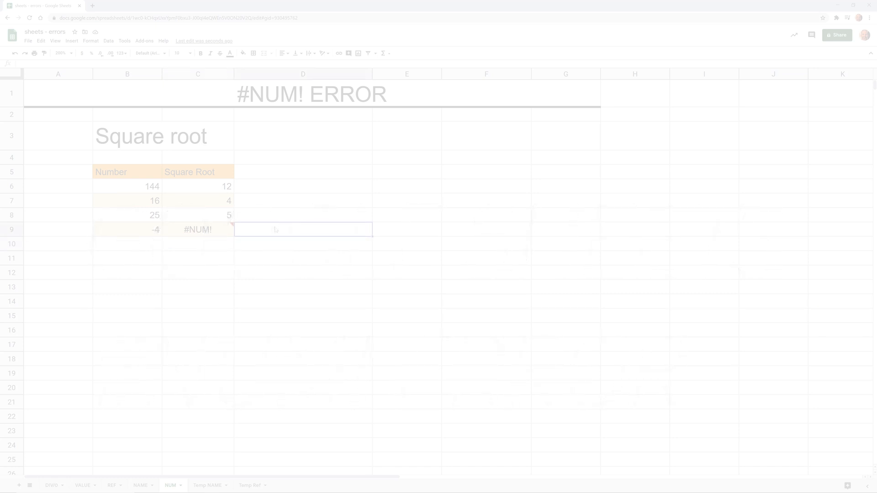
# Inspect the working square root formula for 144 and select the #NUM! result for -4.
pyautogui.click(198, 243)
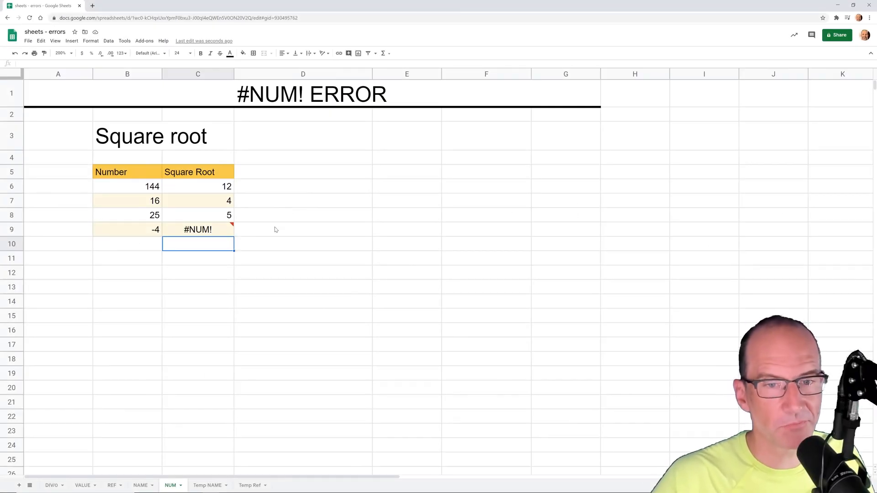
pyautogui.click(302, 230)
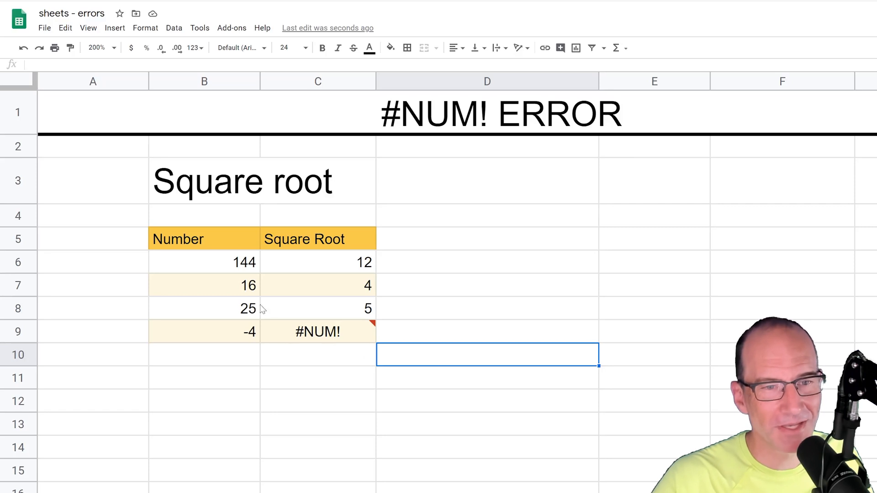
pyautogui.moveTo(243, 272)
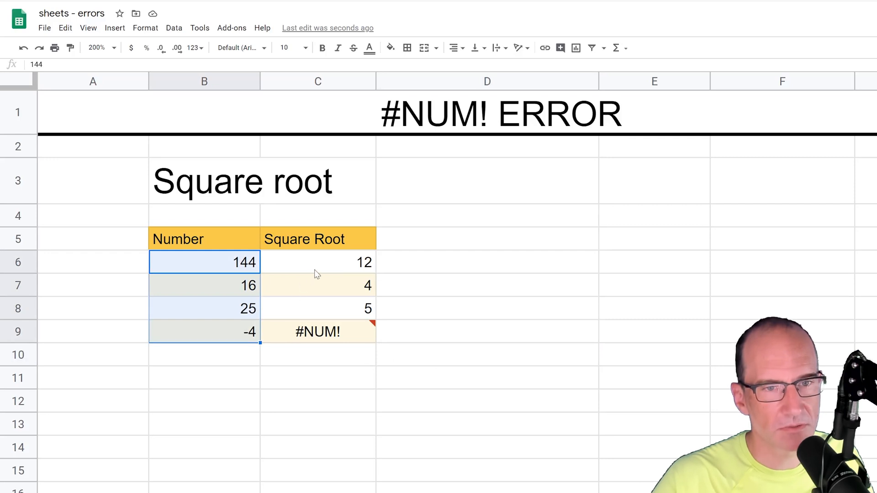
pyautogui.doubleClick(318, 262)
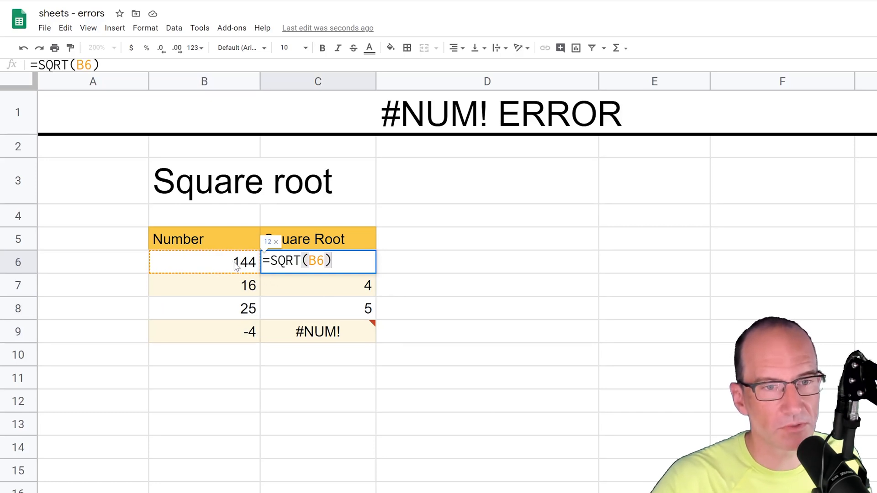
pyautogui.press('enter')
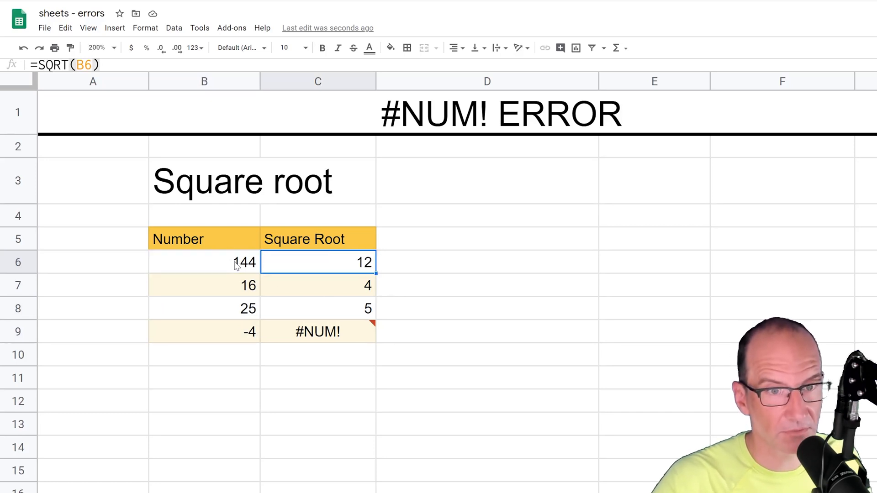
pyautogui.moveTo(310, 284)
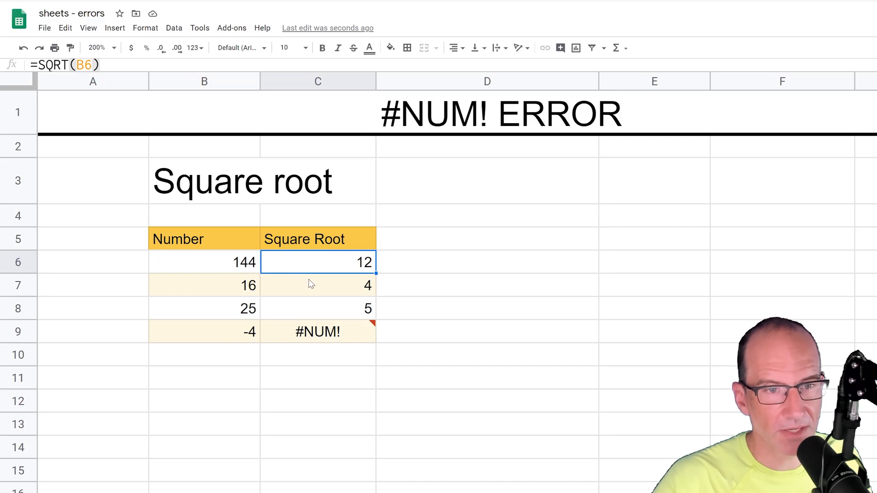
pyautogui.moveTo(317, 331)
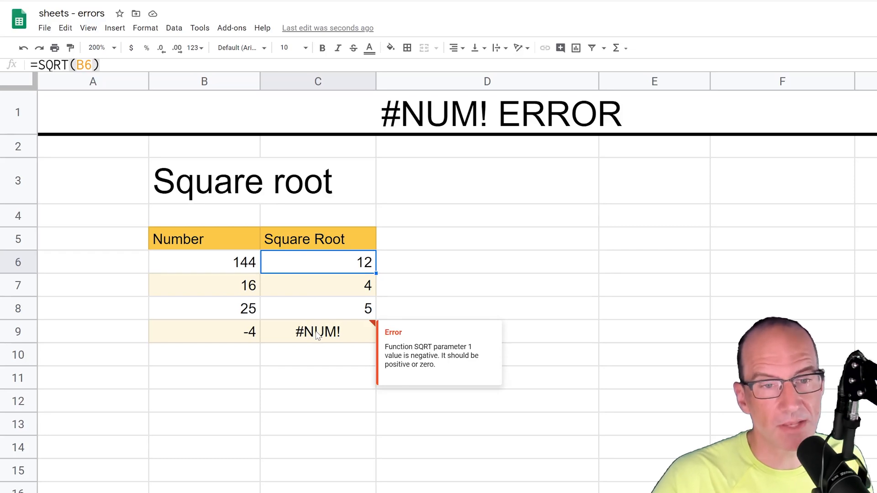
pyautogui.click(318, 332)
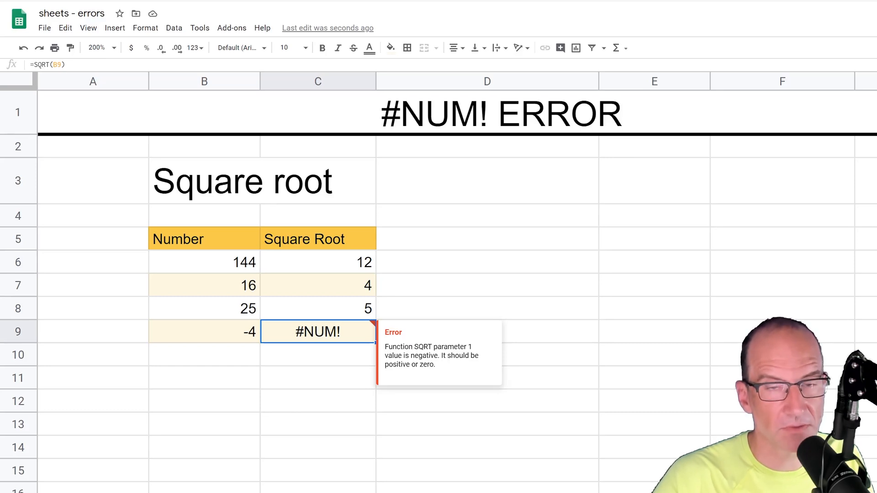
pyautogui.moveTo(351, 338)
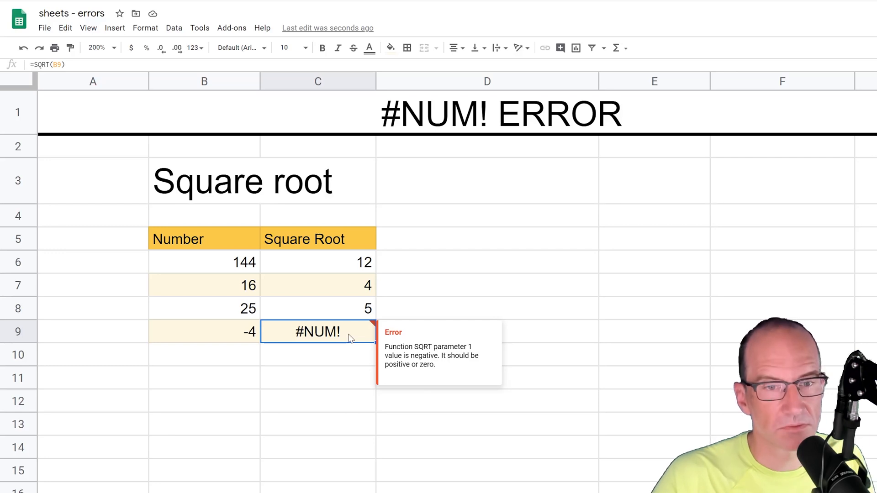
pyautogui.moveTo(358, 365)
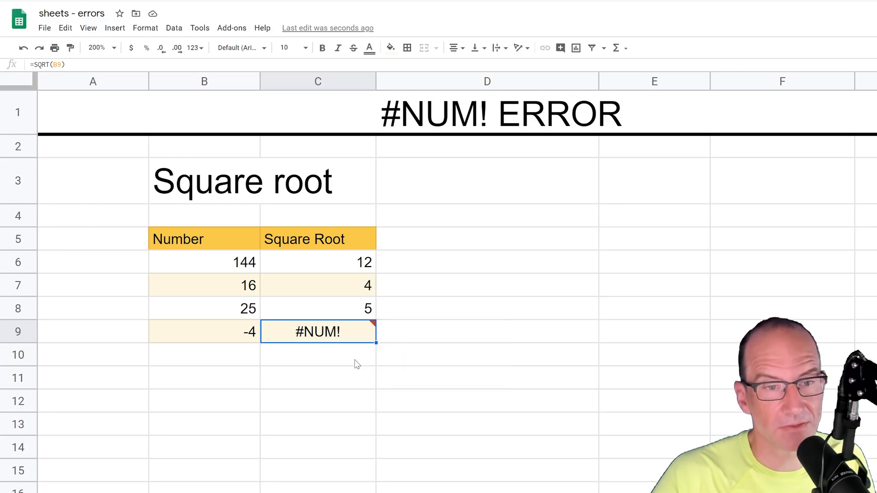
pyautogui.moveTo(361, 335)
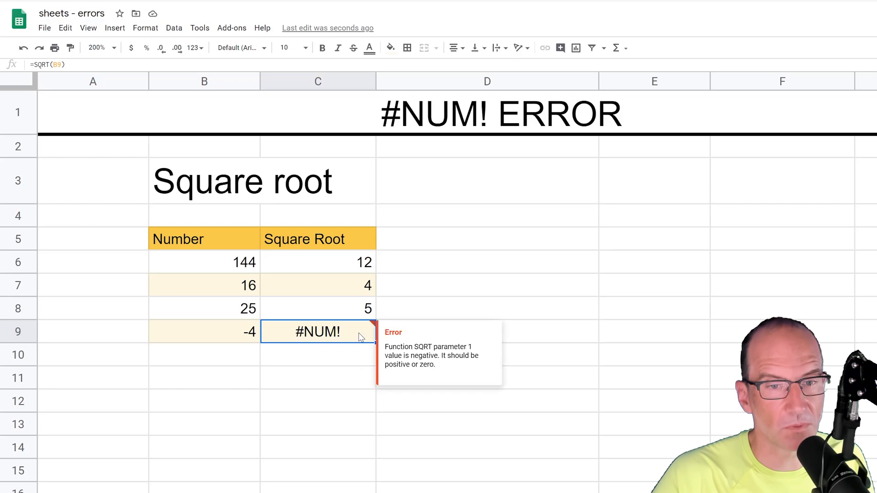
# Wrap B9 in ABS so C9 reads =SQRT(ABS(B9)) and shows 2.
pyautogui.doubleClick(317, 331)
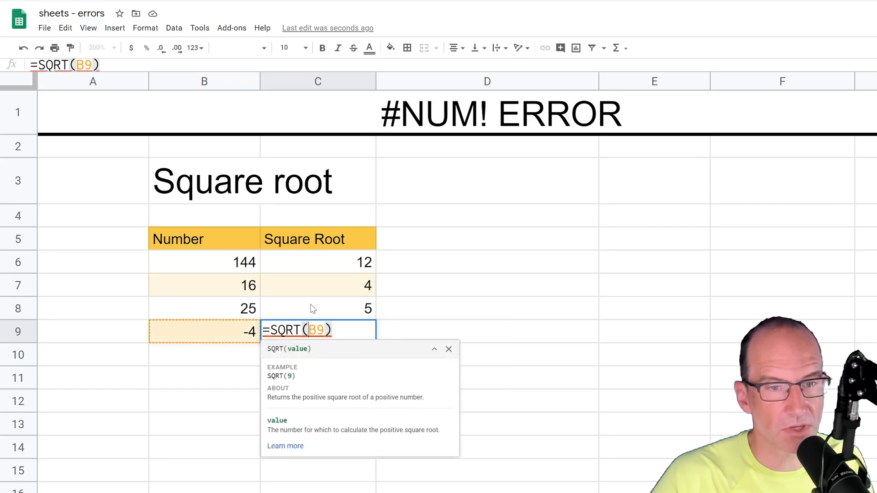
pyautogui.write('ab')
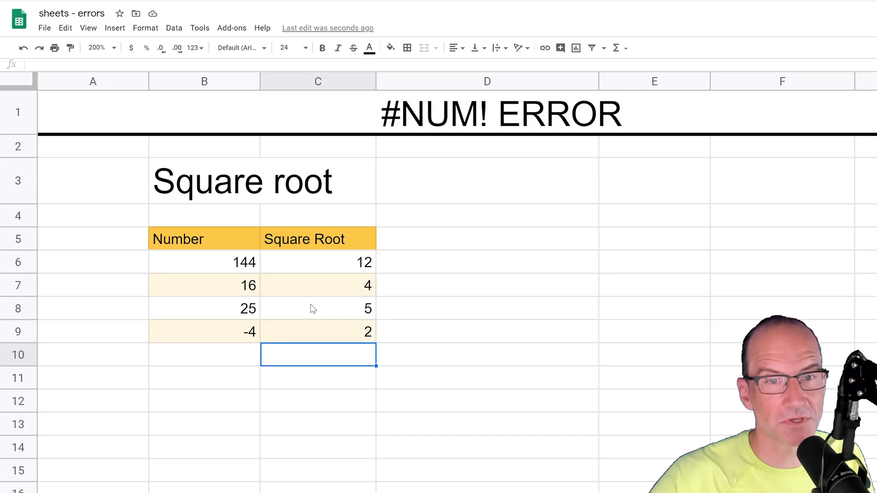
pyautogui.moveTo(433, 330)
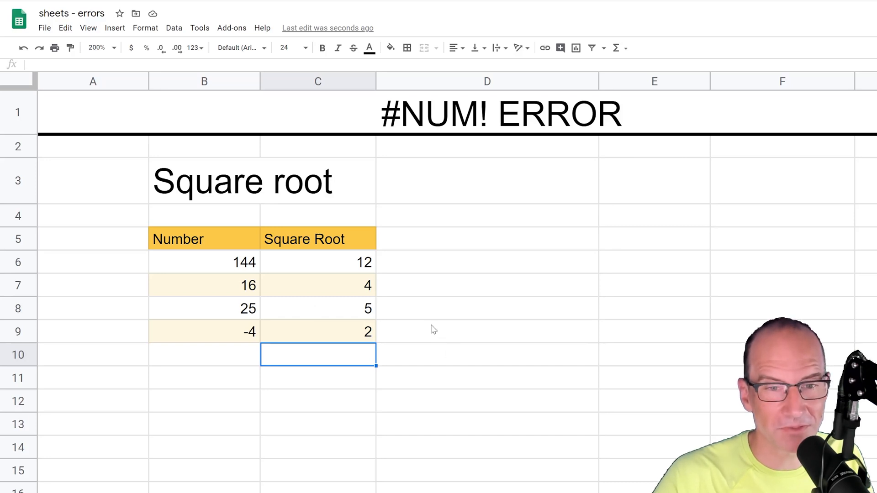
pyautogui.click(487, 331)
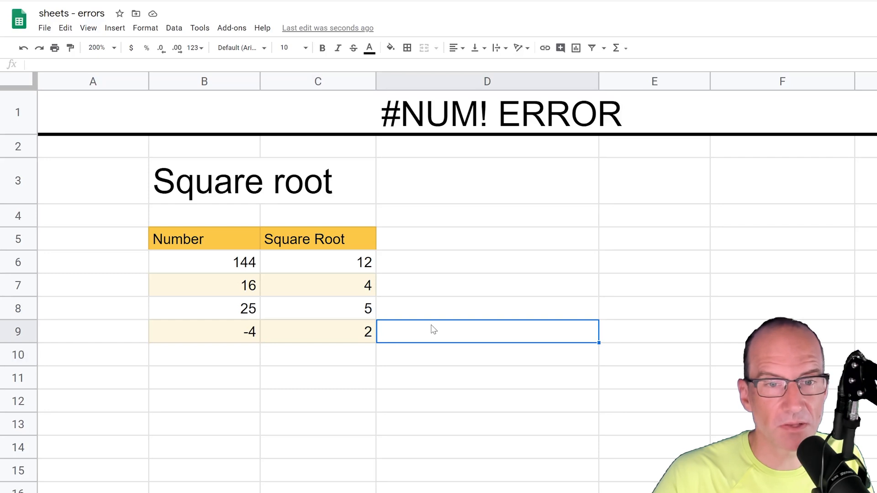
pyautogui.scroll(-3)
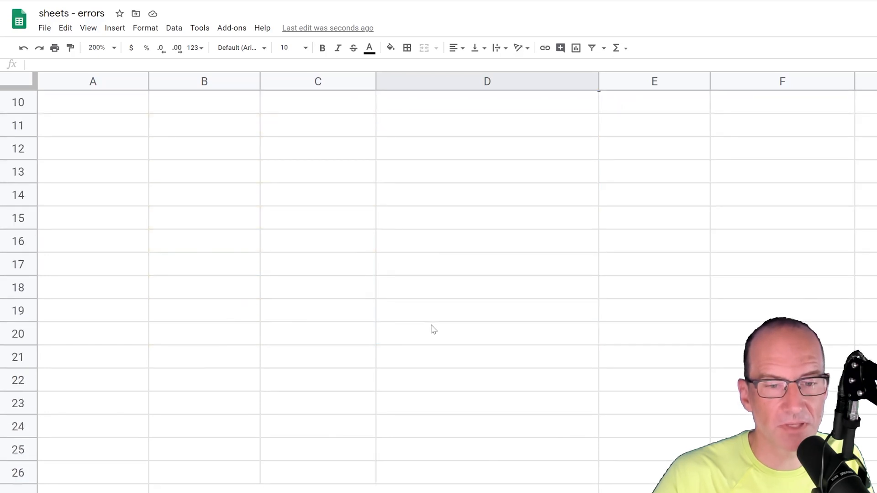
pyautogui.scroll(-3)
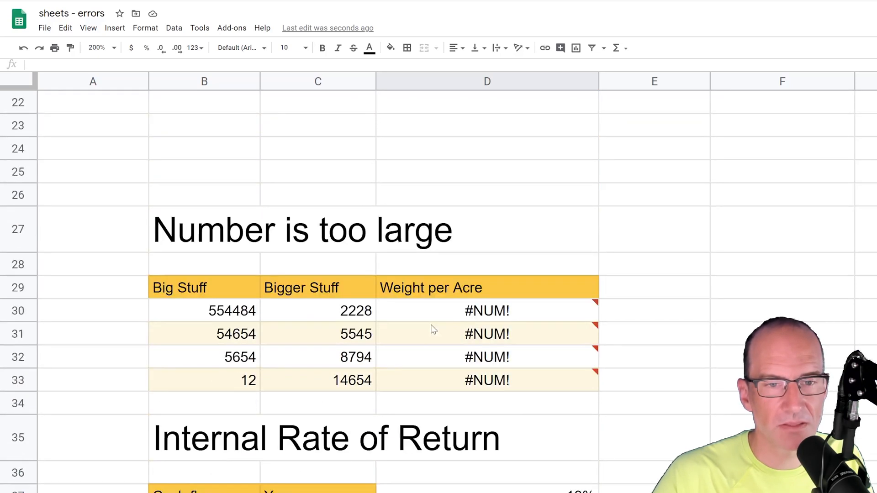
pyautogui.click(93, 438)
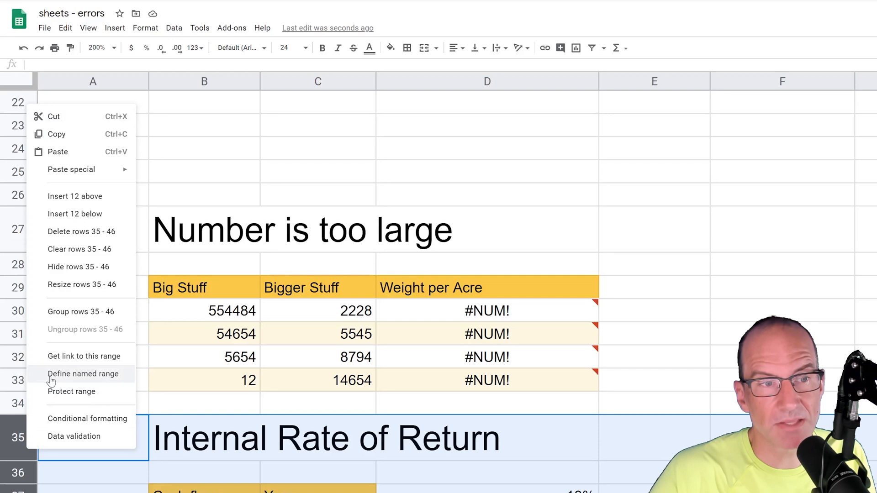
pyautogui.click(81, 232)
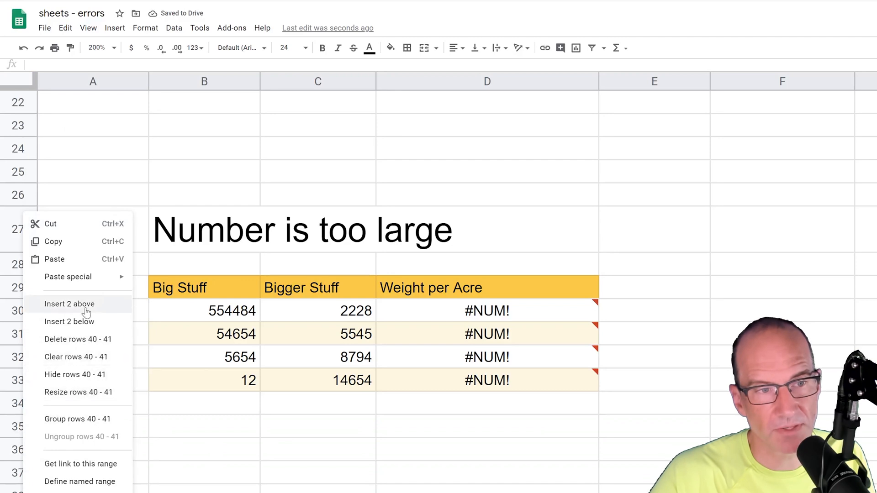
pyautogui.click(318, 426)
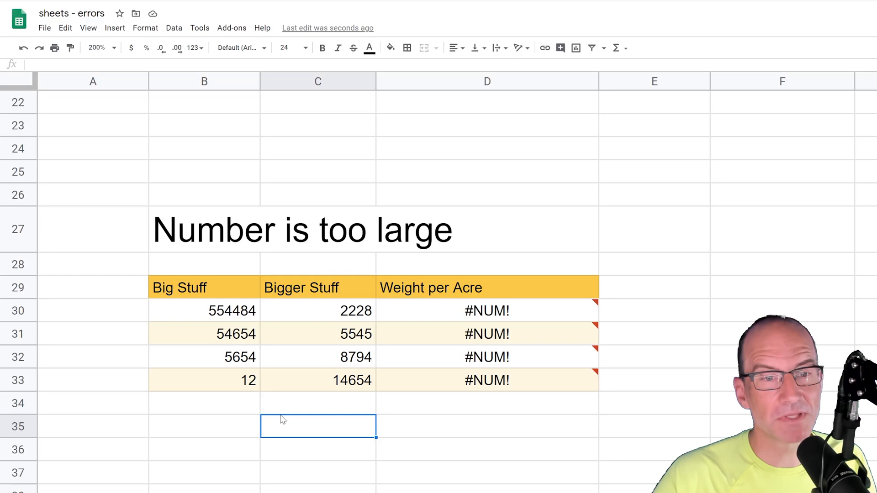
pyautogui.click(486, 311)
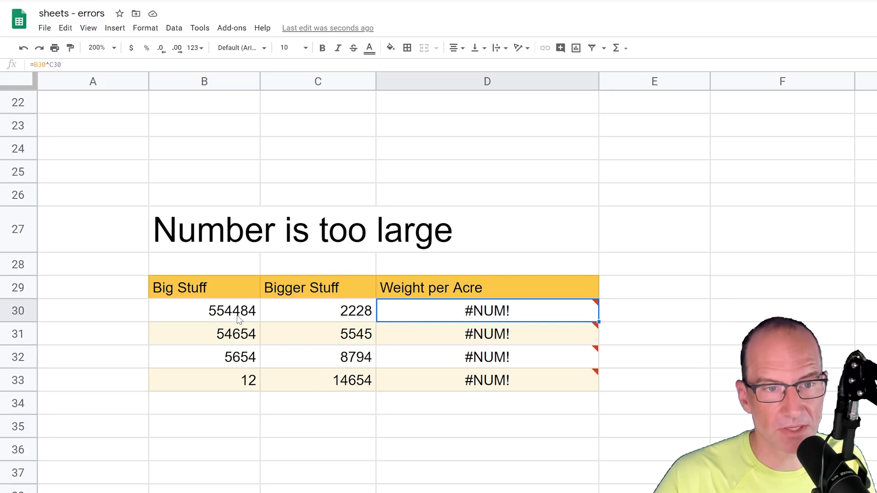
pyautogui.click(203, 311)
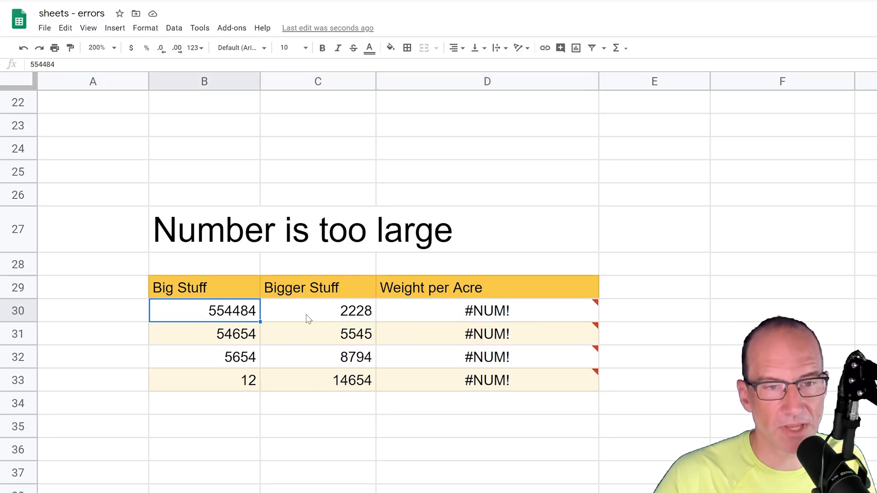
pyautogui.click(318, 311)
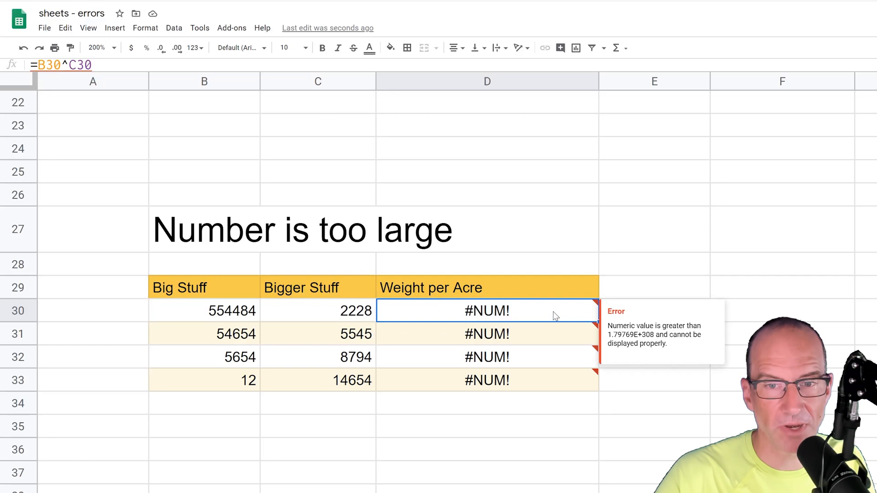
pyautogui.moveTo(584, 321)
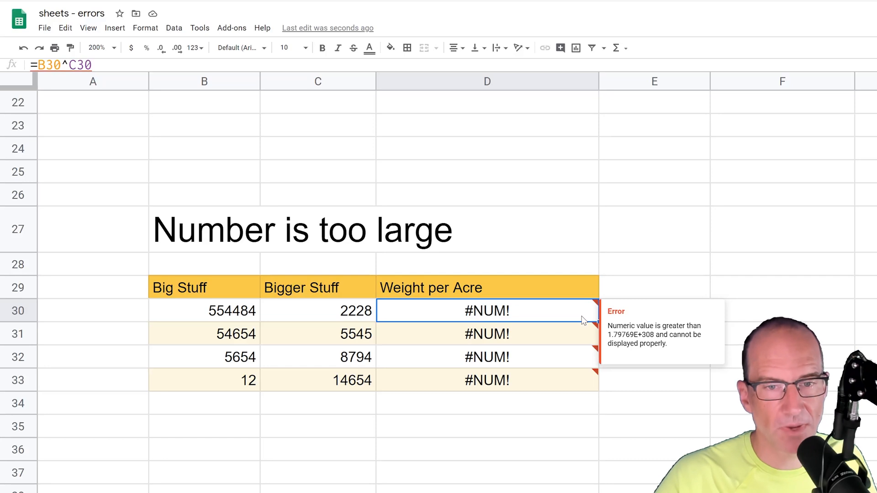
pyautogui.doubleClick(486, 311)
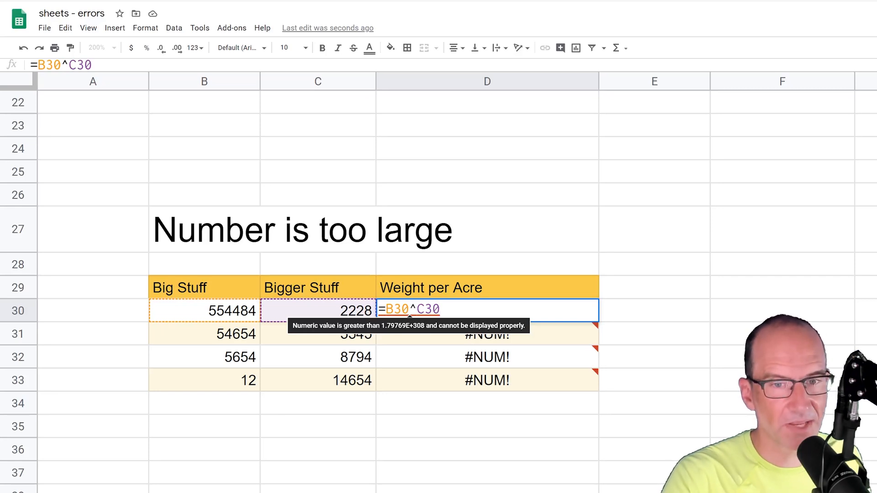
pyautogui.press('Backspace')
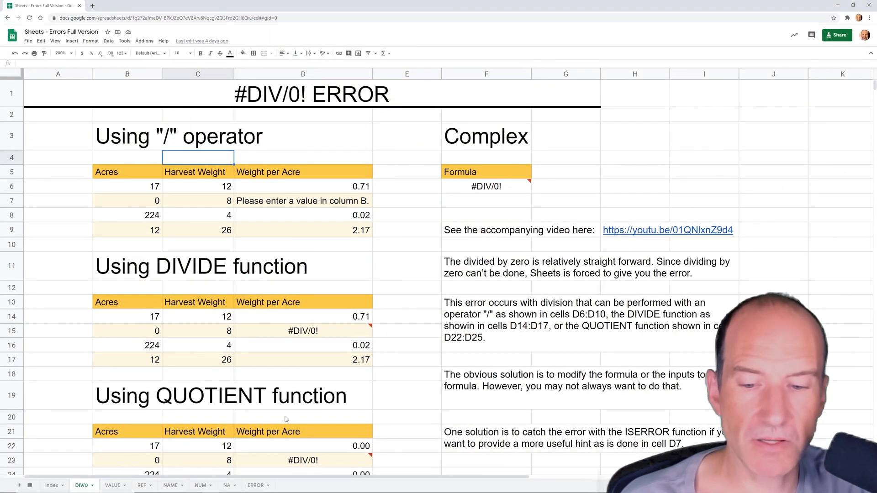
# Switch to the ERROR sheet showing the IRR table with its 13% result.
pyautogui.click(255, 485)
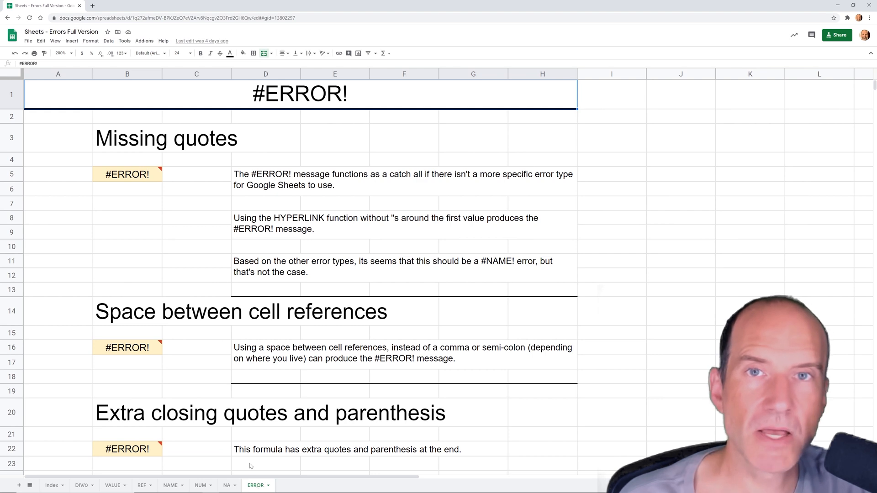
pyautogui.click(27, 41)
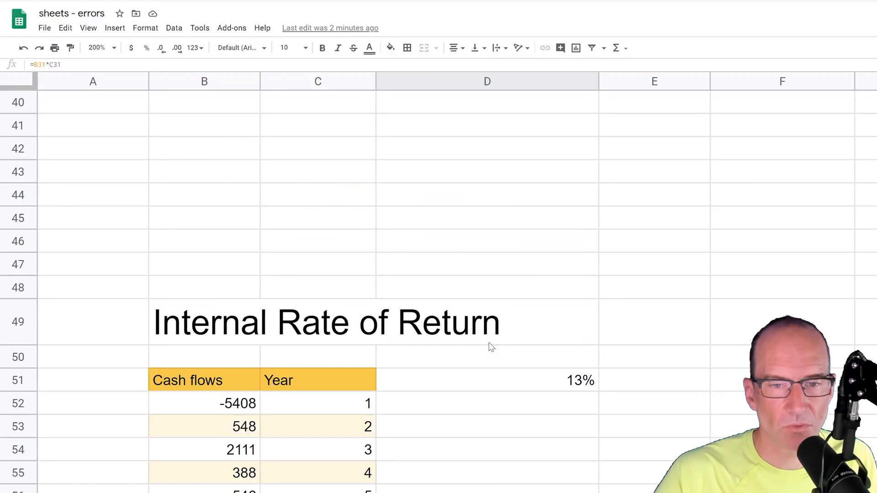
pyautogui.scroll(-3)
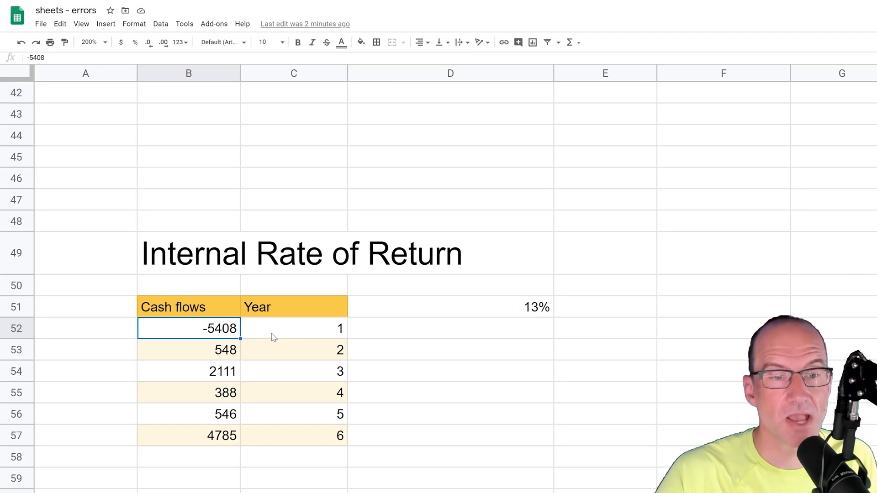
pyautogui.click(188, 350)
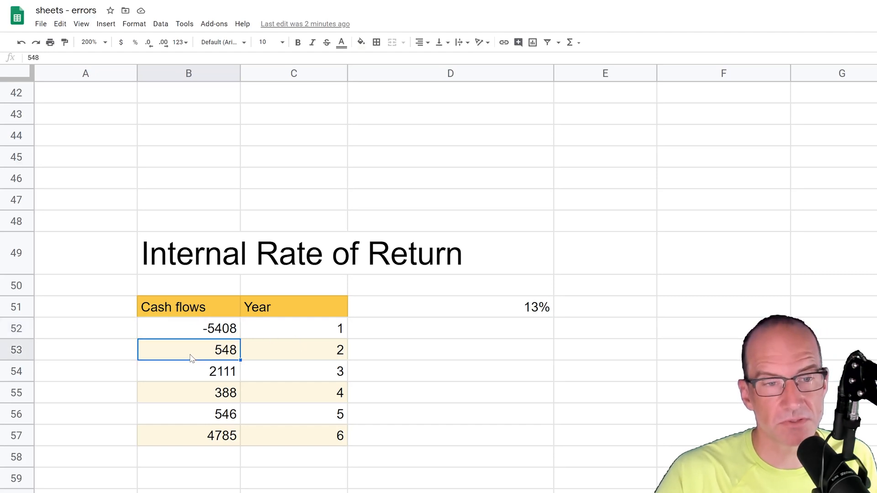
pyautogui.click(189, 371)
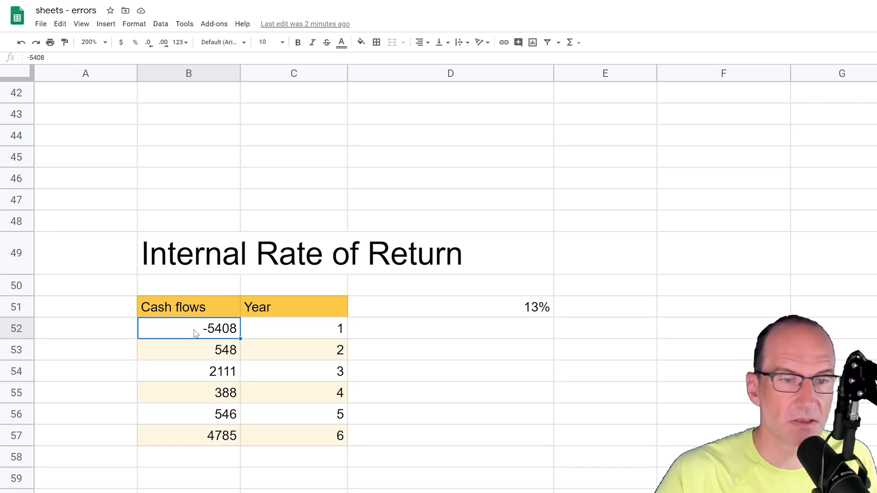
pyautogui.click(188, 350)
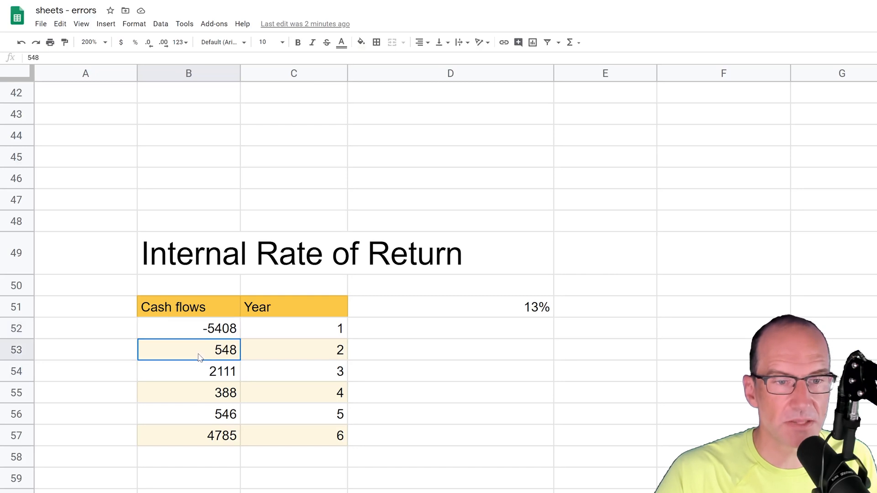
pyautogui.moveTo(196, 349); pyautogui.dragTo(196, 435)
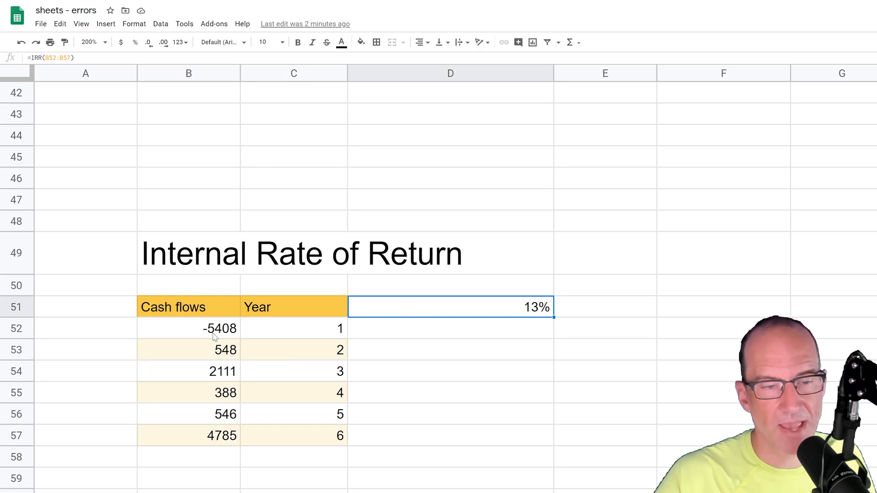
# Change the first cash flow in B52 to positive 5408 so the IRR in D51 shows #NUM!
pyautogui.click(188, 328)
pyautogui.write('5408')
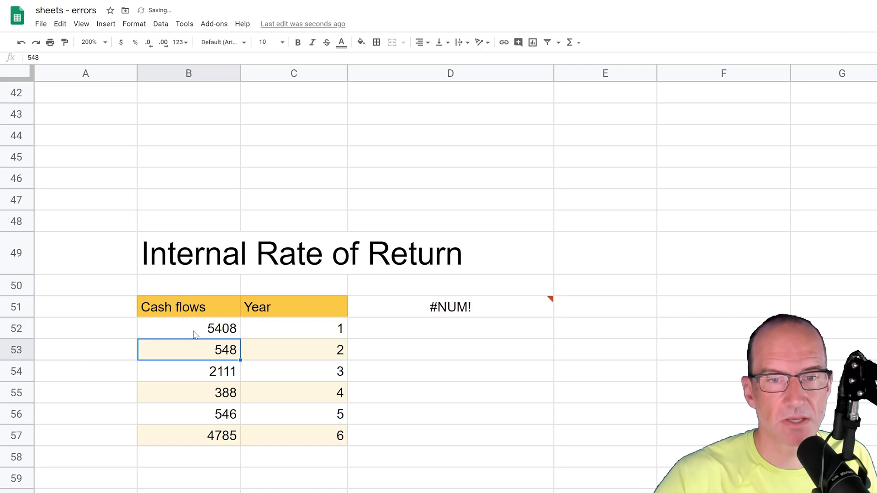
pyautogui.click(450, 328)
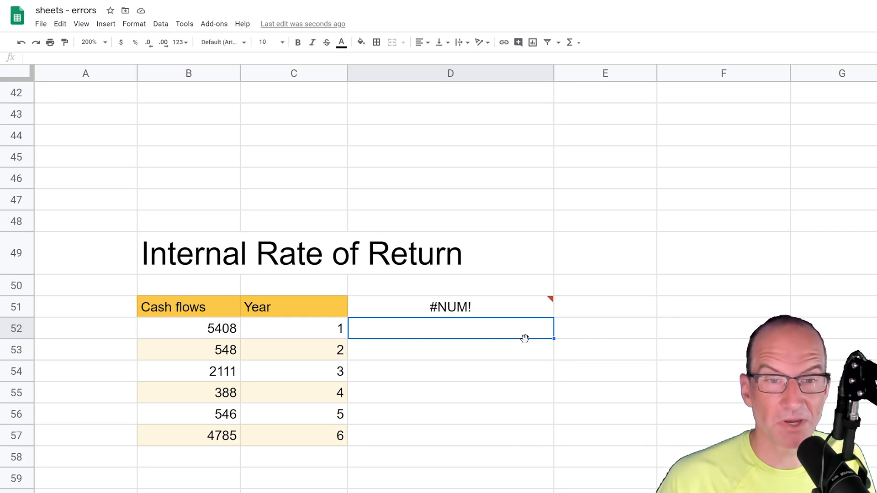
pyautogui.click(605, 328)
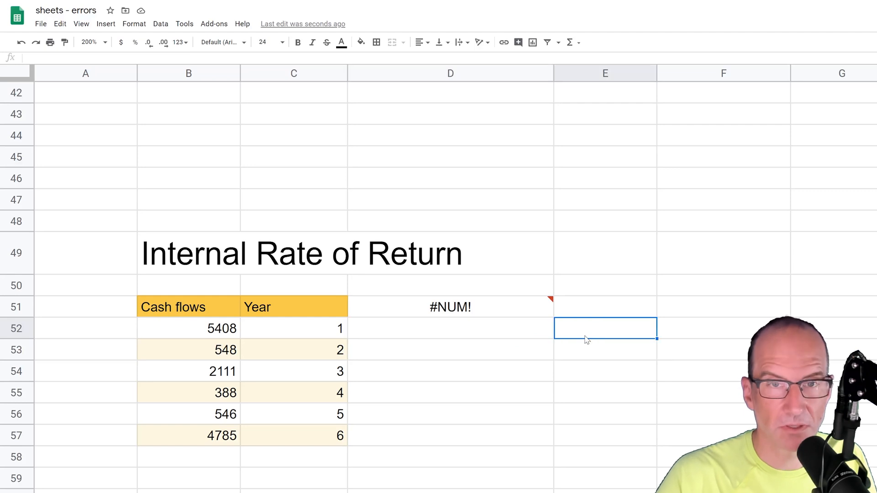